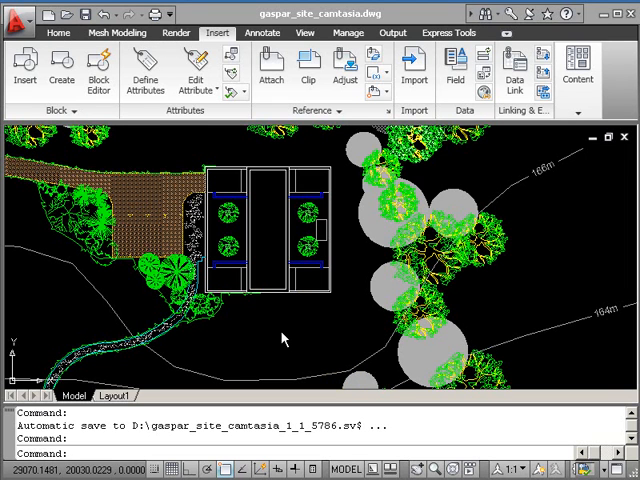
pyautogui.moveTo(271, 335)
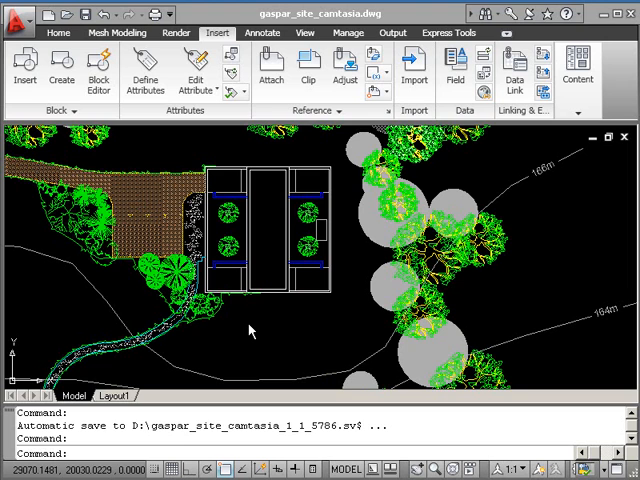
pyautogui.moveTo(278, 338)
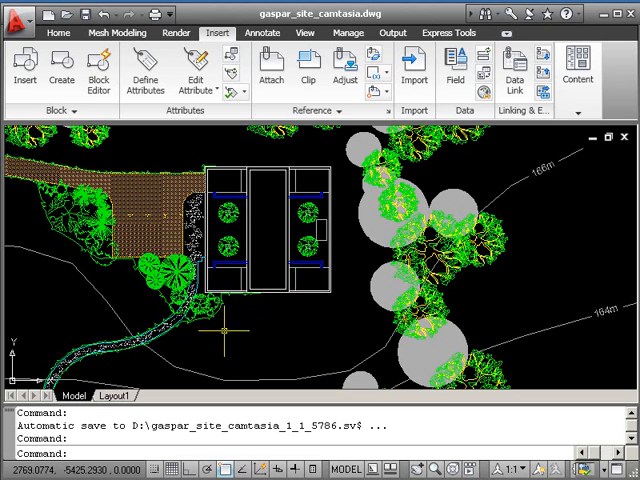
# Shift the view down to the curving road and contour lines below the building
pyautogui.click(227, 330)
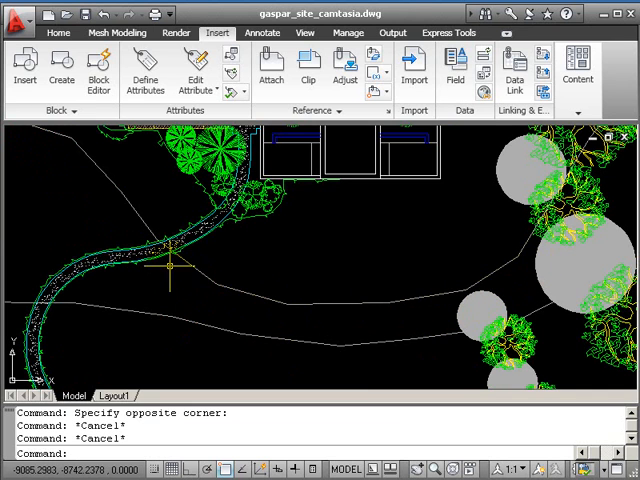
pyautogui.moveTo(374, 330)
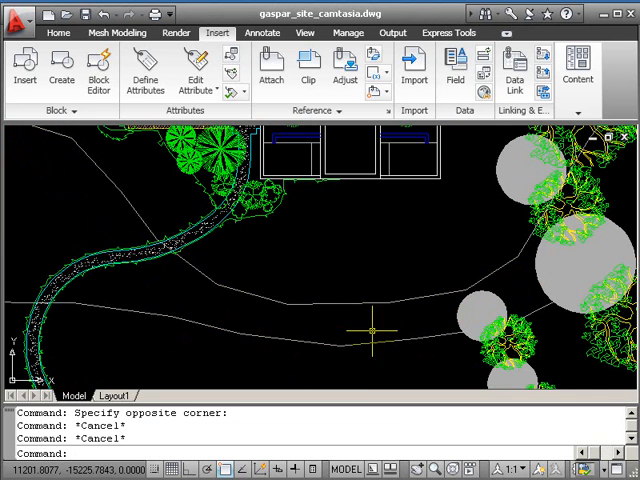
pyautogui.moveTo(315, 210)
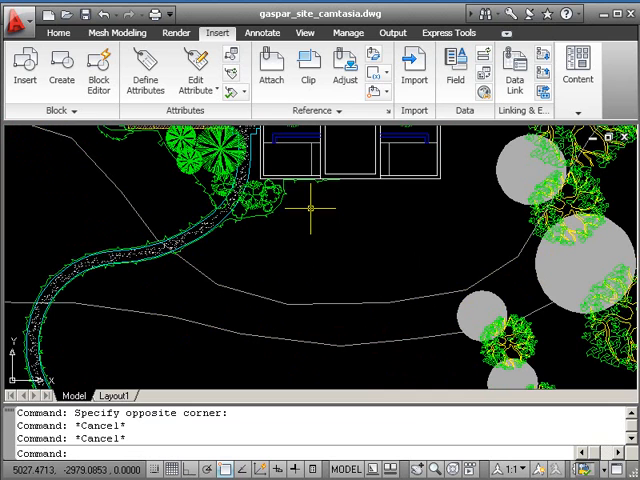
pyautogui.moveTo(230, 90)
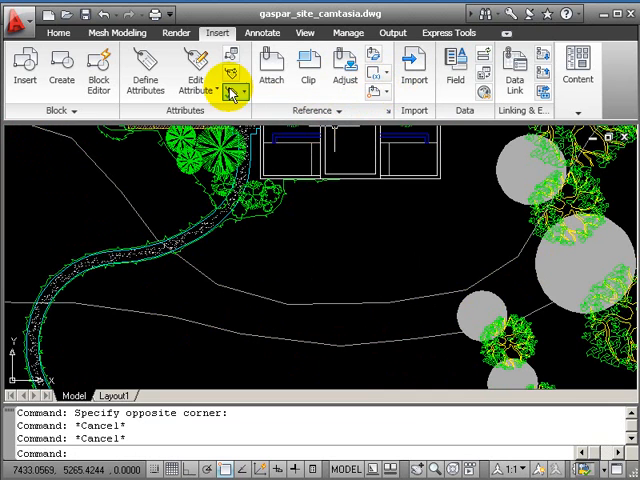
# In Layer Properties, set SI_BLOCKS current and change its colour to white
pyautogui.click(58, 32)
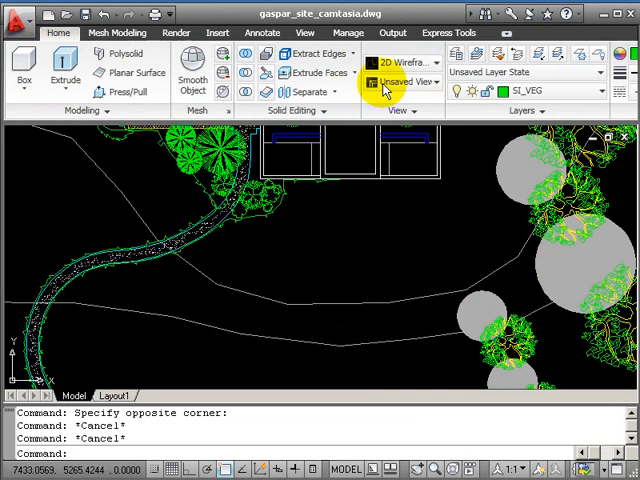
pyautogui.moveTo(595, 94)
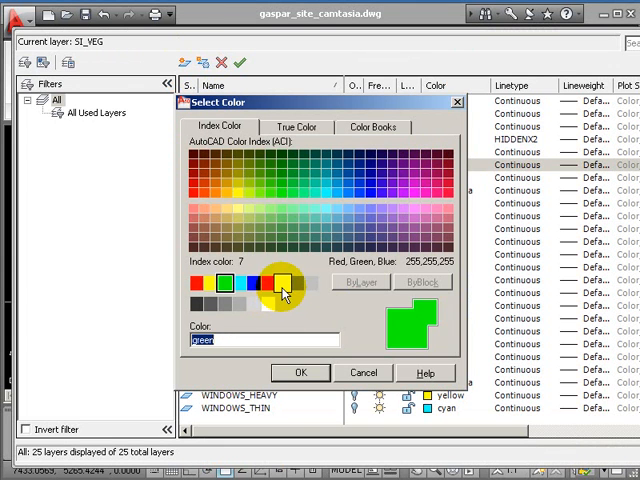
pyautogui.click(281, 282)
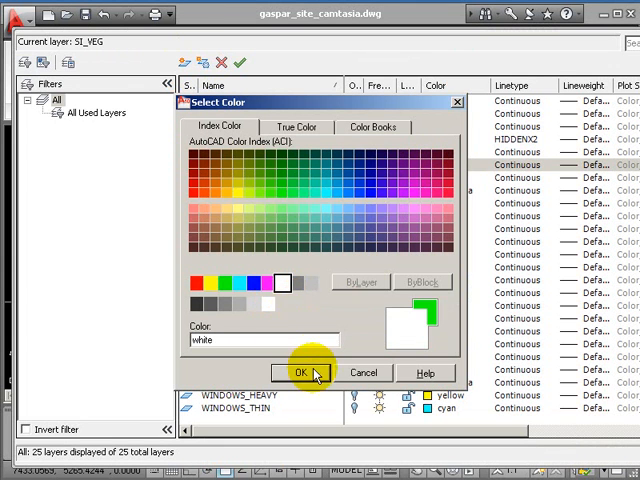
pyautogui.click(300, 372)
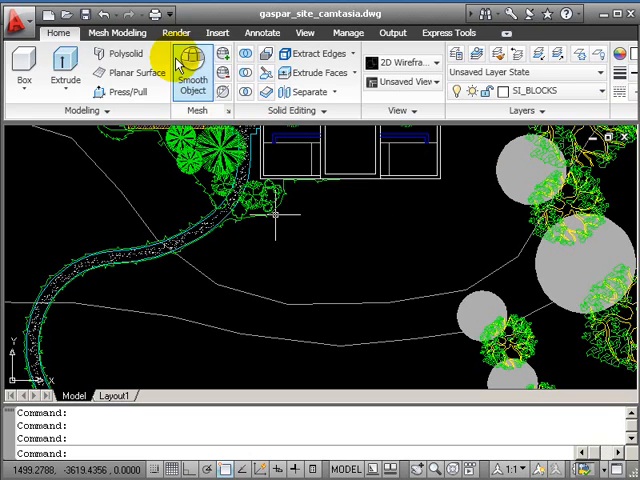
# Load SLOPEMARK.dwg from the blocks folder as the block to insert
pyautogui.click(211, 33)
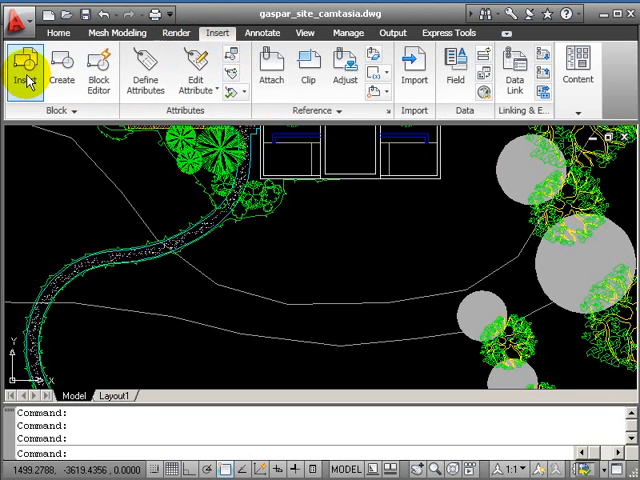
pyautogui.click(22, 68)
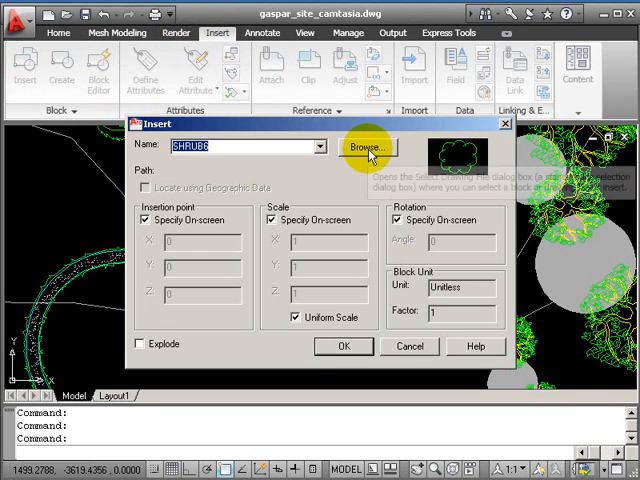
pyautogui.click(368, 146)
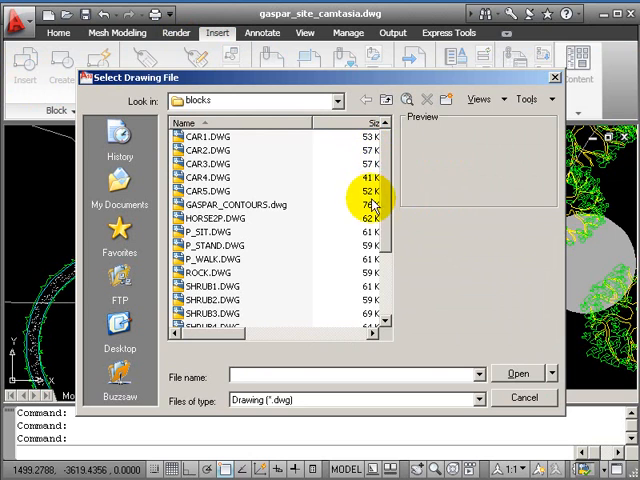
pyautogui.scroll(-3)
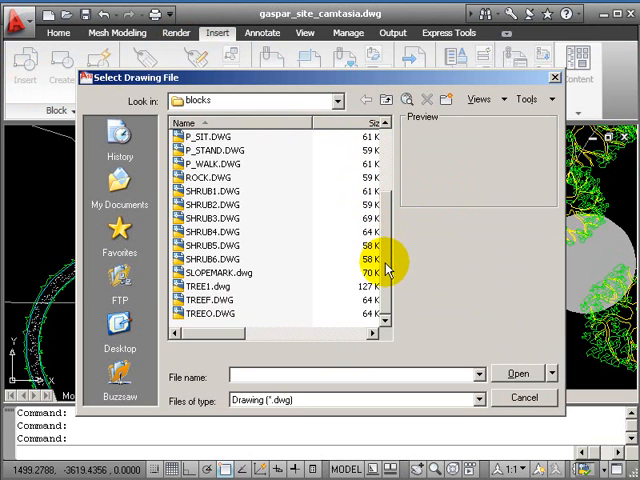
pyautogui.click(219, 272)
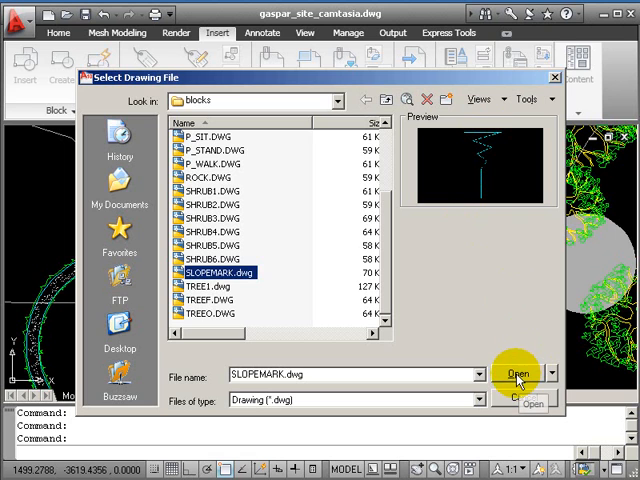
pyautogui.click(517, 373)
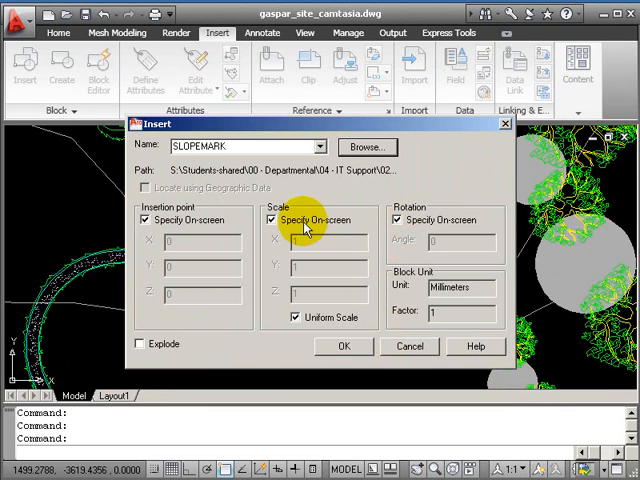
pyautogui.moveTo(275, 295)
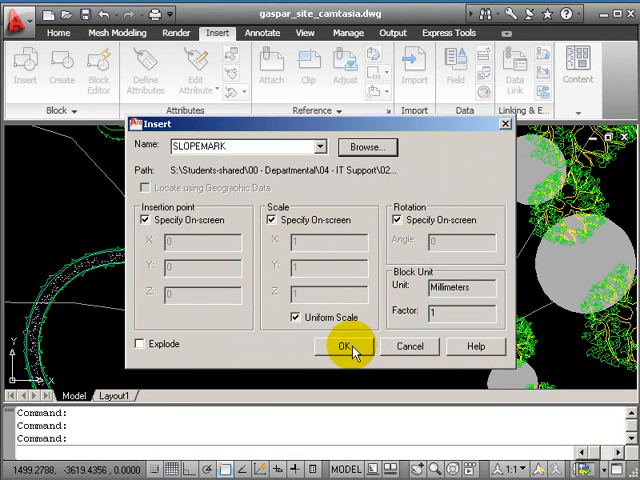
pyautogui.click(350, 346)
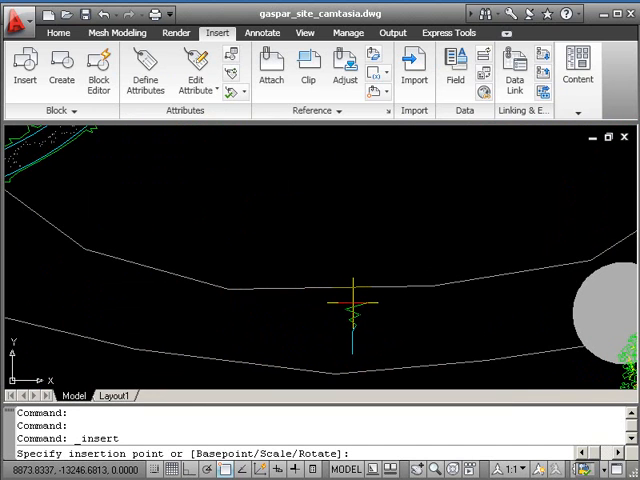
# Position and rotate SLOPEMARK markers on the road between the contour lines
pyautogui.click(355, 325)
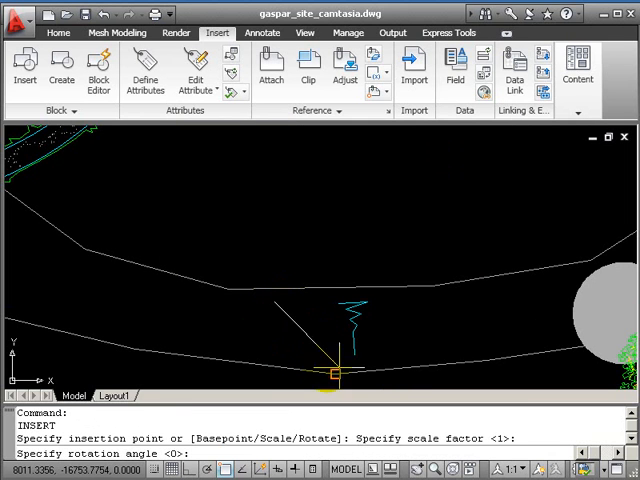
pyautogui.click(18, 70)
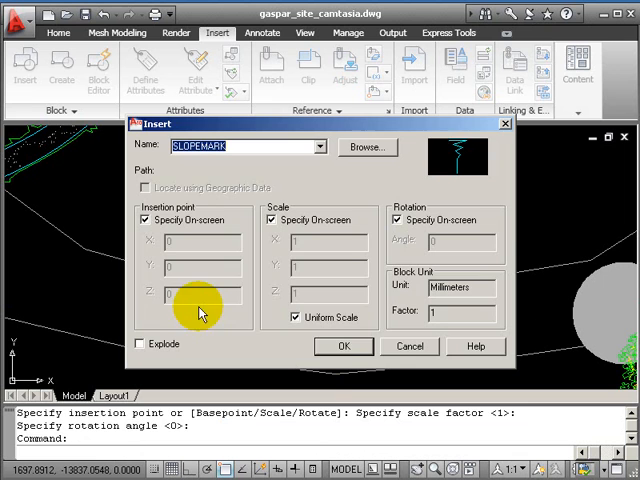
pyautogui.click(344, 346)
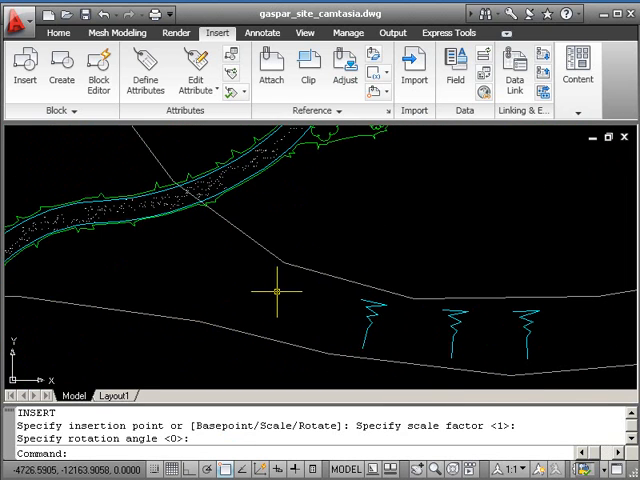
pyautogui.click(19, 70)
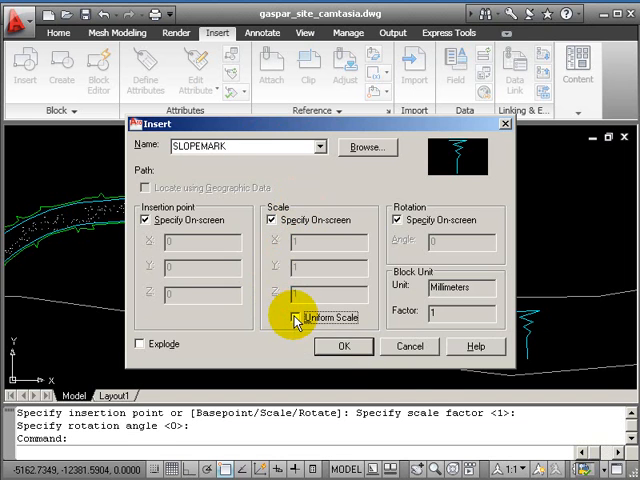
# Place a fourth SLOPEMARK marker on the road with non-uniform X and Y scale
pyautogui.click(344, 346)
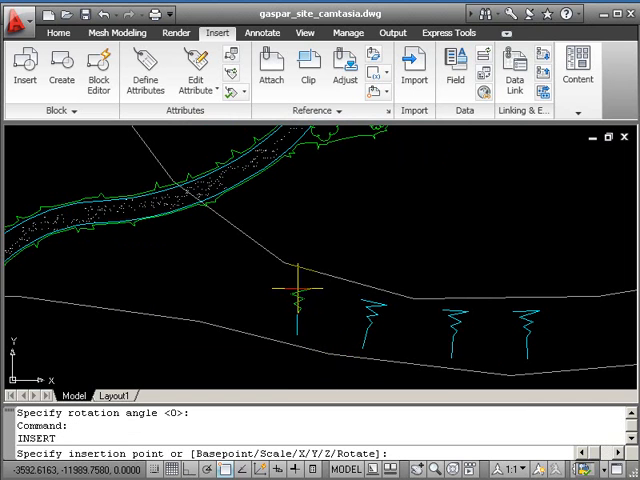
pyautogui.click(300, 283)
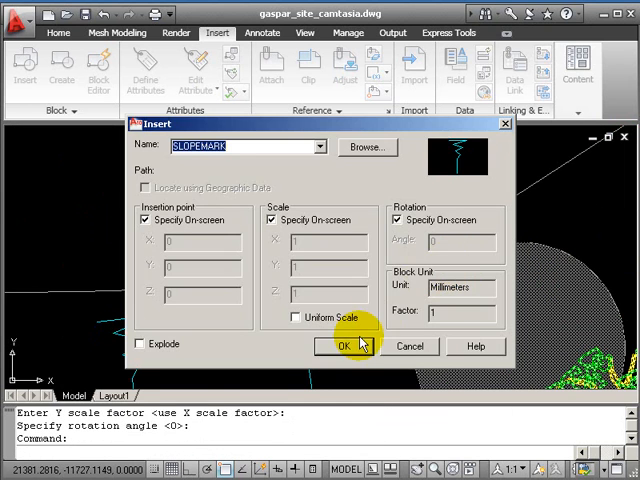
# Insert more SLOPEMARK markers with scale factors 1.2 and 1.6, then move one
pyautogui.click(342, 346)
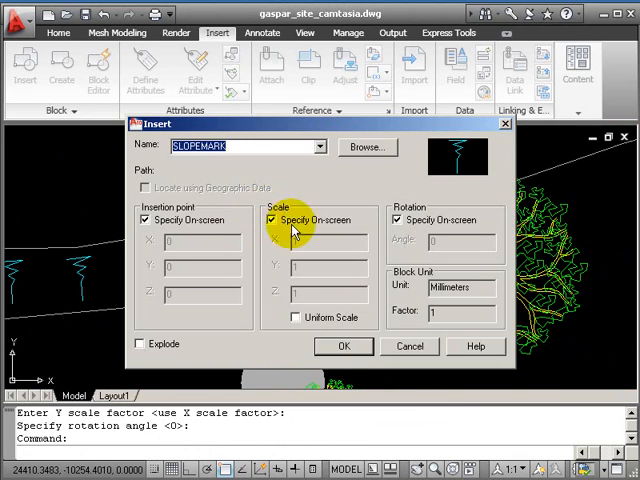
pyautogui.click(343, 346)
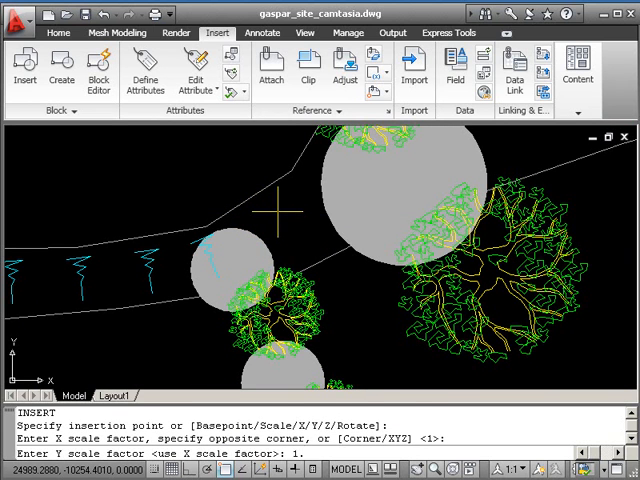
pyautogui.write('1.2')
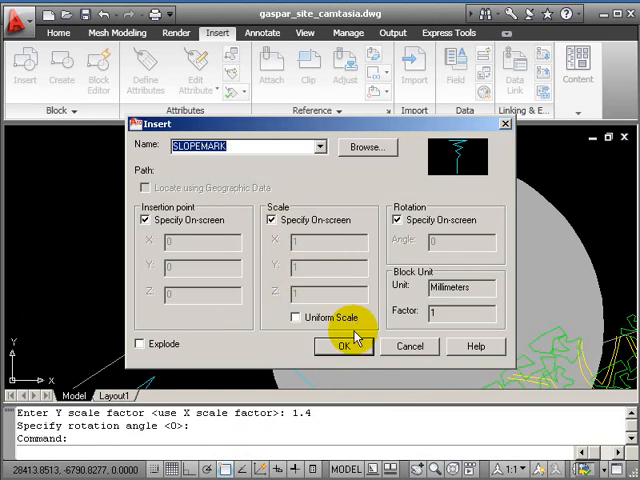
pyautogui.click(343, 346)
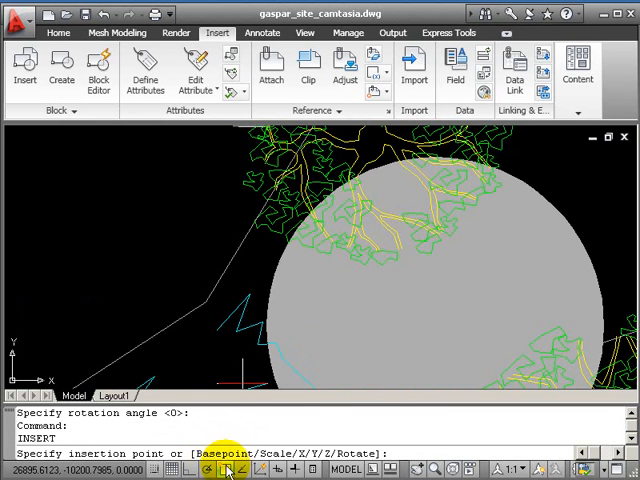
pyautogui.click(305, 213)
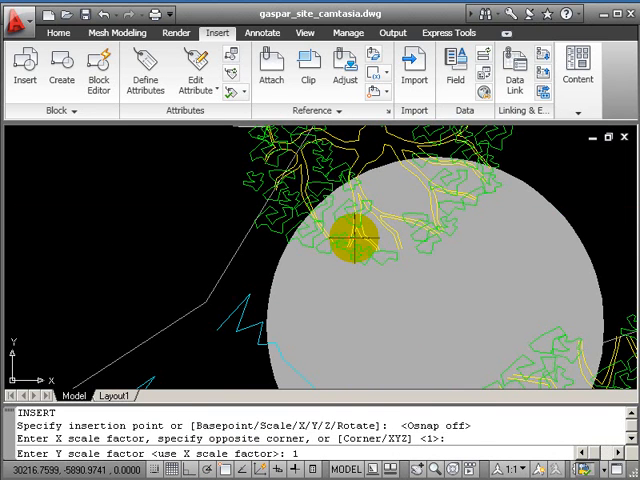
pyautogui.write('1.6')
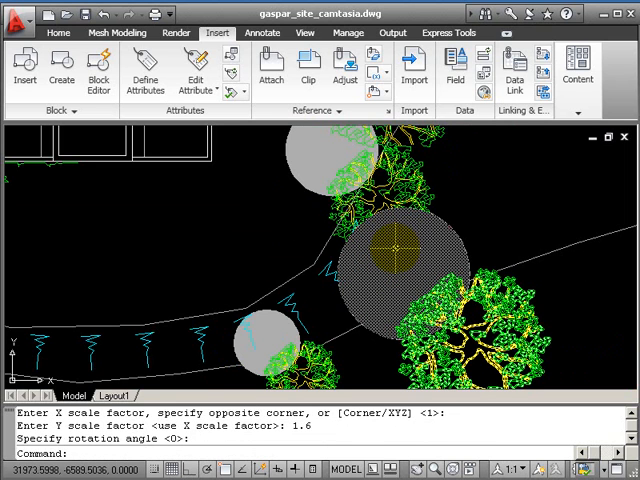
pyautogui.write('m')
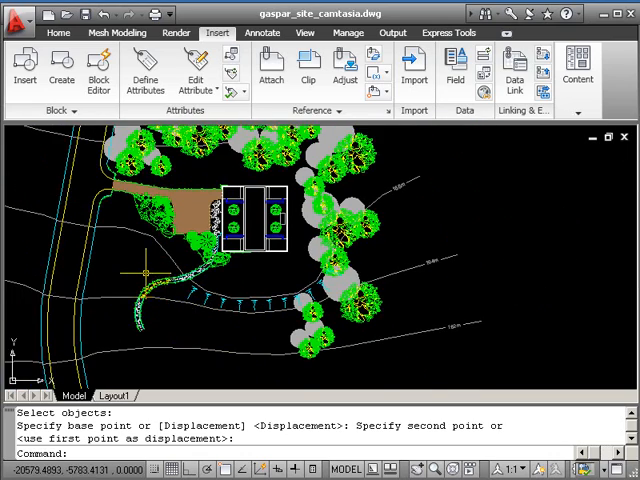
pyautogui.moveTo(21, 70)
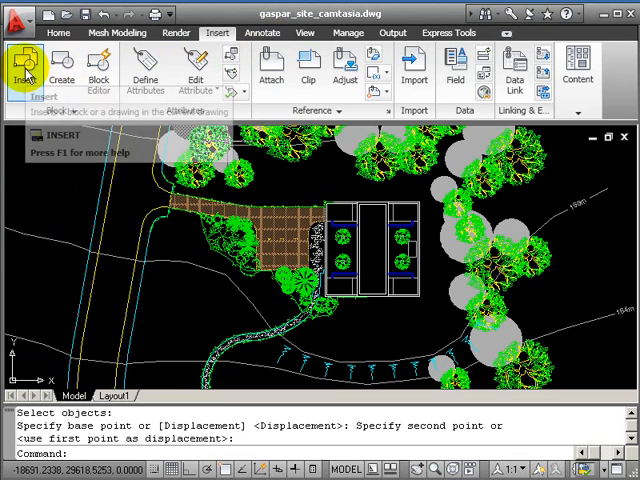
# Load CAR1.DWG as the block with default scale instead of on-screen scaling
pyautogui.click(23, 62)
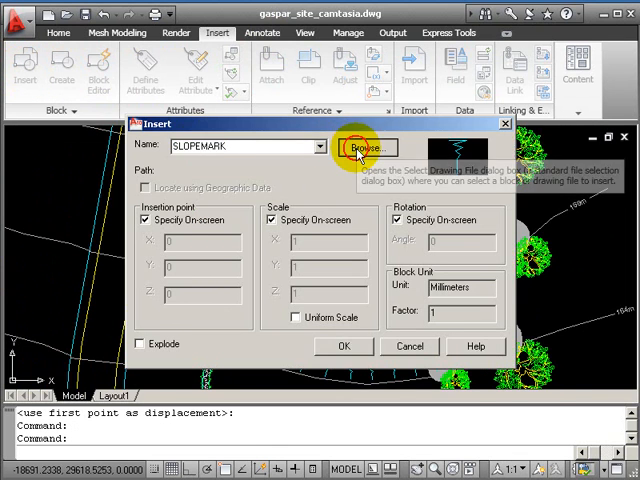
pyautogui.click(367, 147)
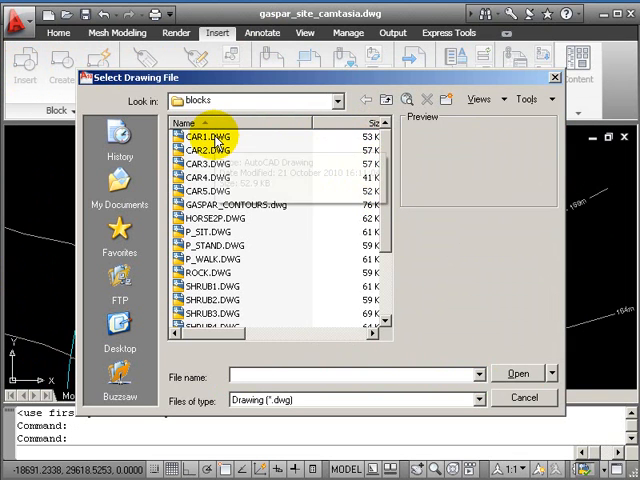
pyautogui.click(200, 134)
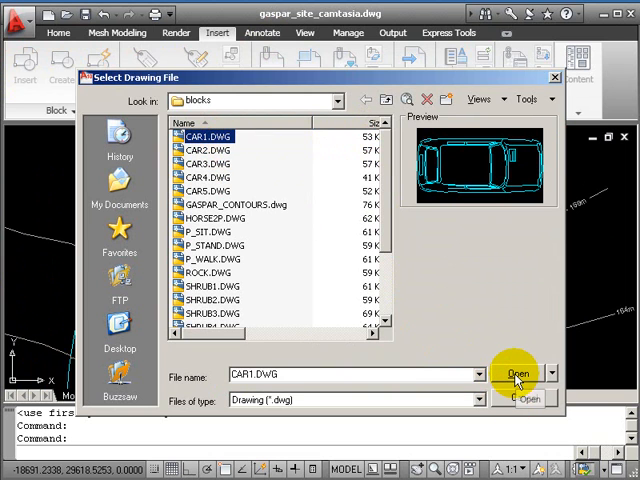
pyautogui.click(516, 373)
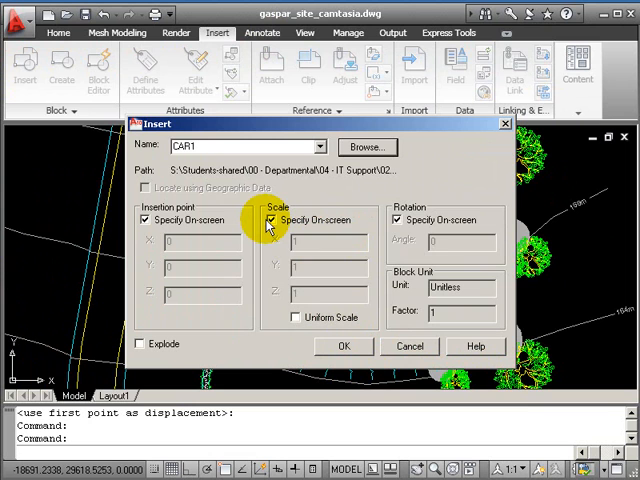
pyautogui.click(278, 219)
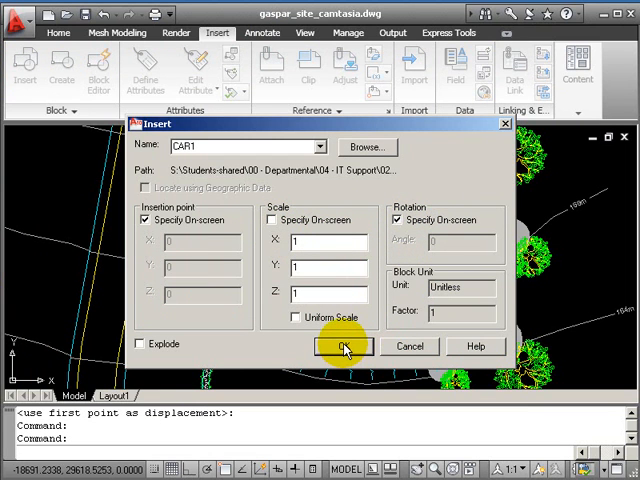
pyautogui.click(342, 346)
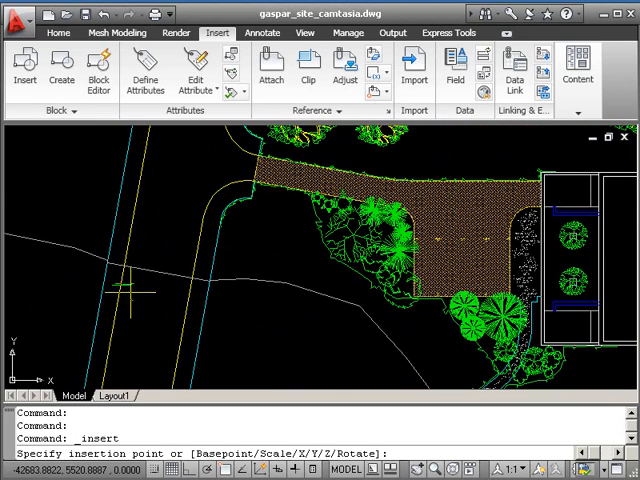
# Place the first car beside the road and insert CAR2 with its orientation set
pyautogui.click(135, 290)
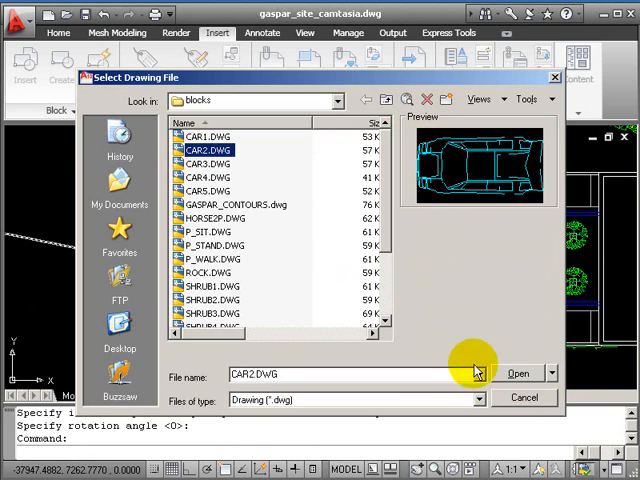
pyautogui.click(517, 372)
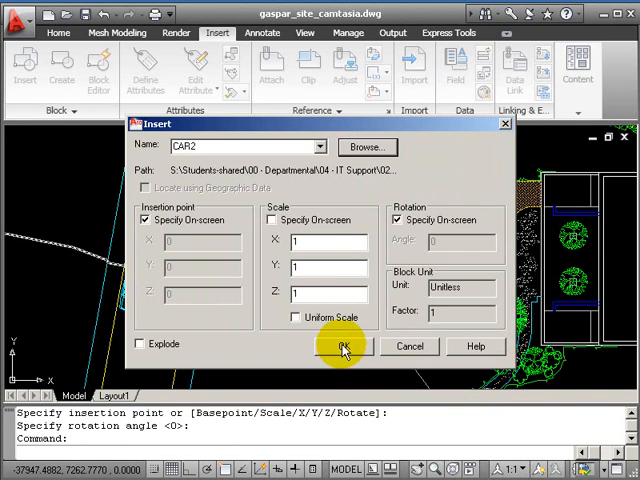
pyautogui.click(343, 346)
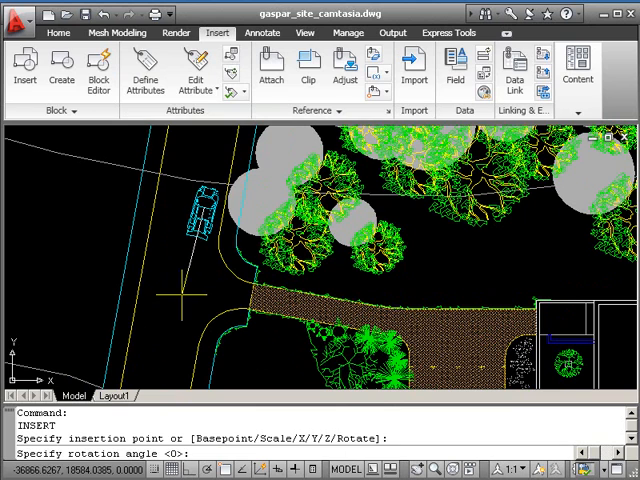
pyautogui.click(19, 70)
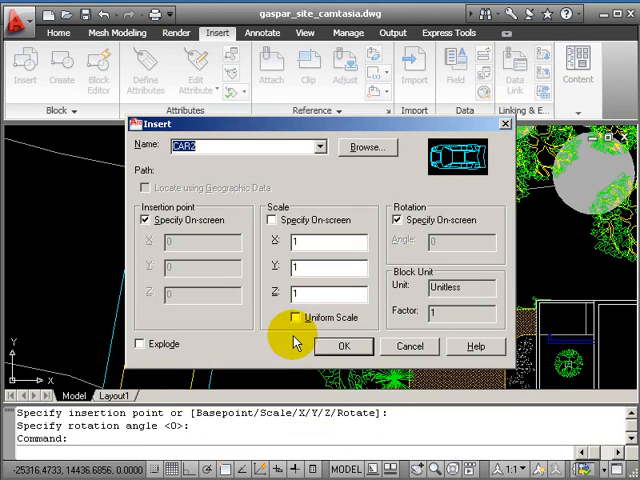
# Insert the CAR3 car drawing
pyautogui.click(366, 147)
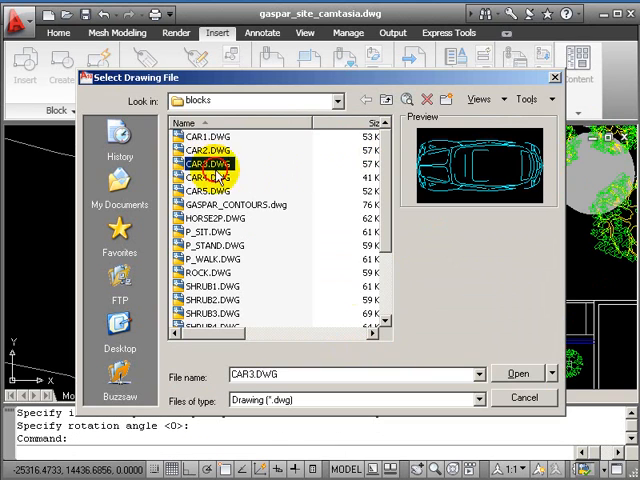
pyautogui.click(519, 372)
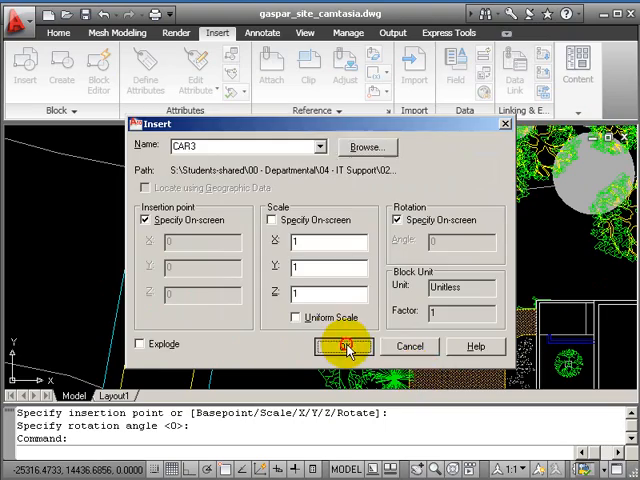
pyautogui.click(344, 346)
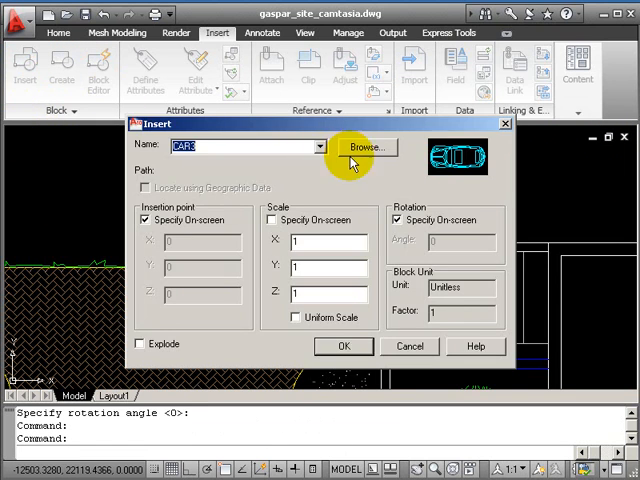
# Insert CAR4 and place it on the paved area
pyautogui.click(366, 146)
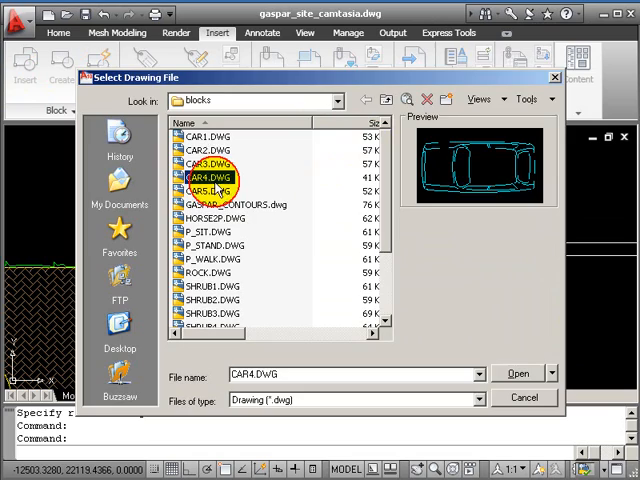
pyautogui.click(519, 373)
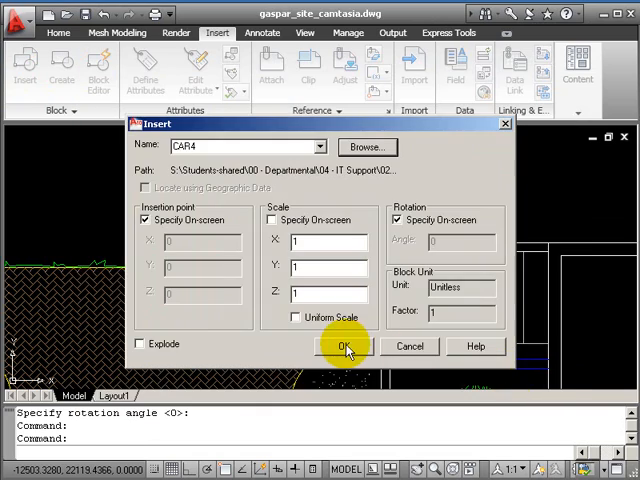
pyautogui.click(346, 346)
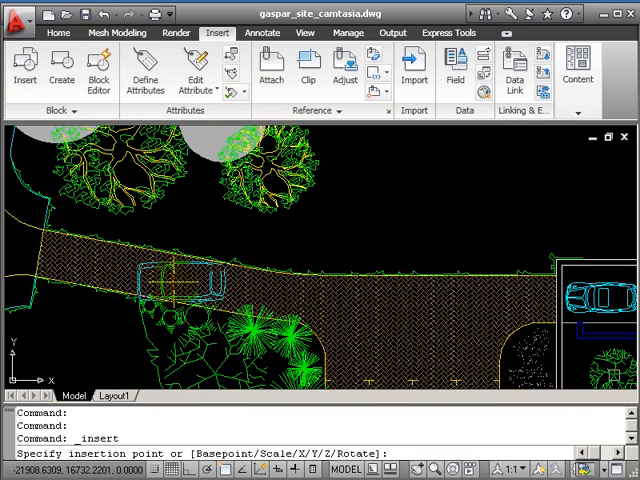
pyautogui.click(180, 275)
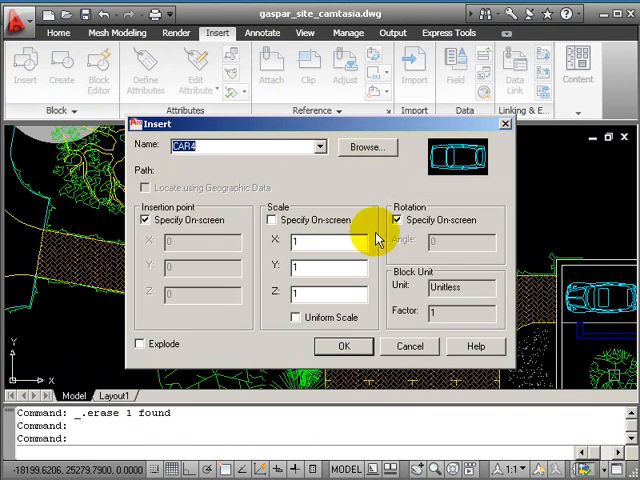
pyautogui.click(343, 345)
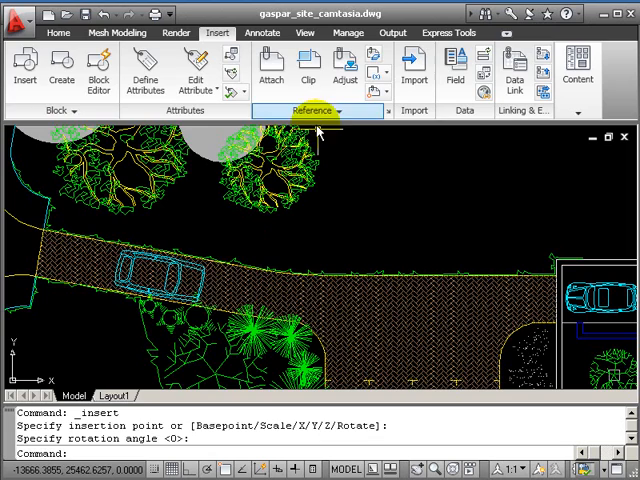
# Insert the CAR5 car drawing for the parking lot
pyautogui.click(19, 68)
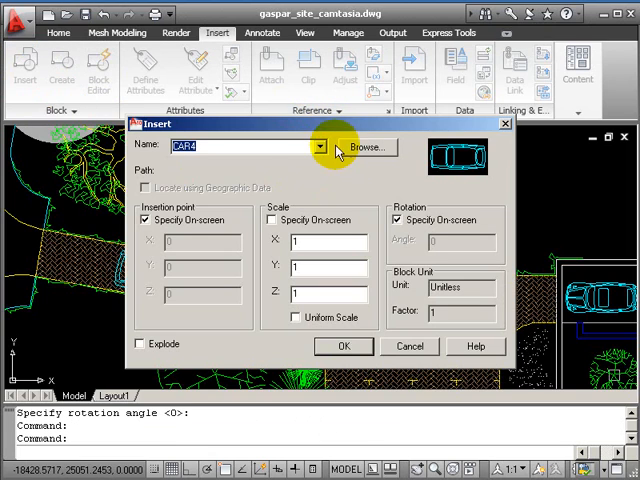
pyautogui.click(367, 146)
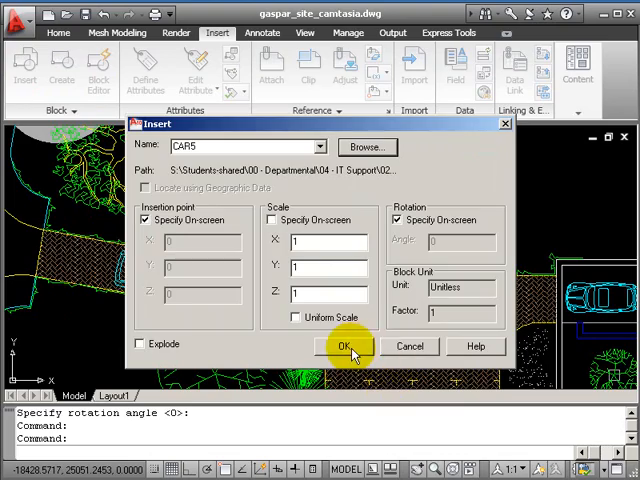
pyautogui.click(348, 346)
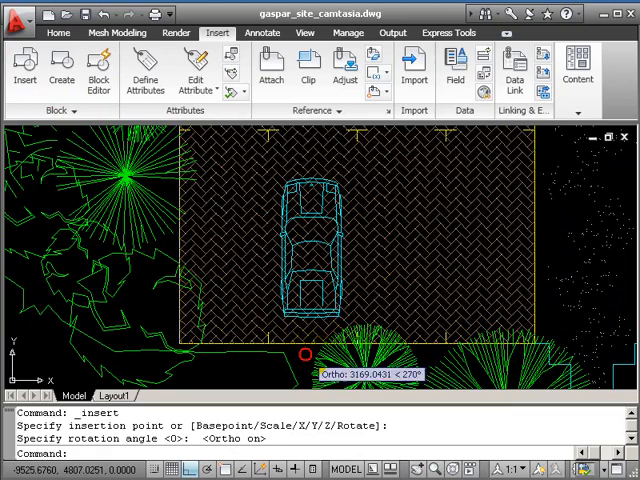
pyautogui.moveTo(413, 232)
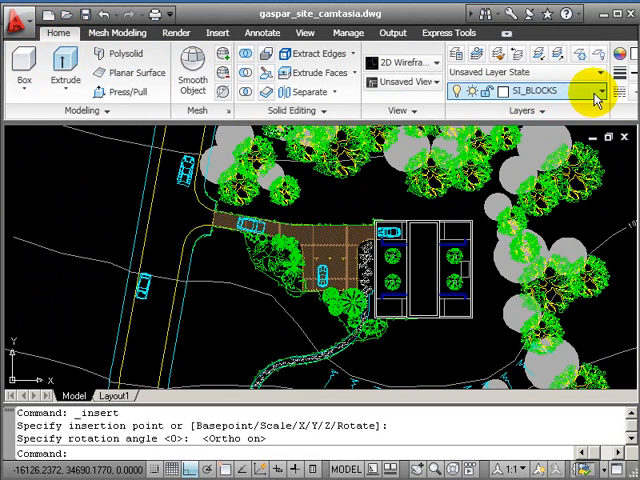
# Freeze SI_VEG from the Layers dropdown so the trees are hidden
pyautogui.click(588, 90)
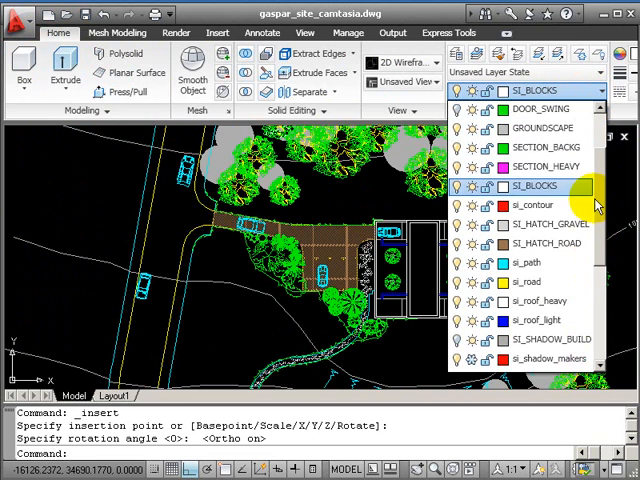
pyautogui.moveTo(595, 205)
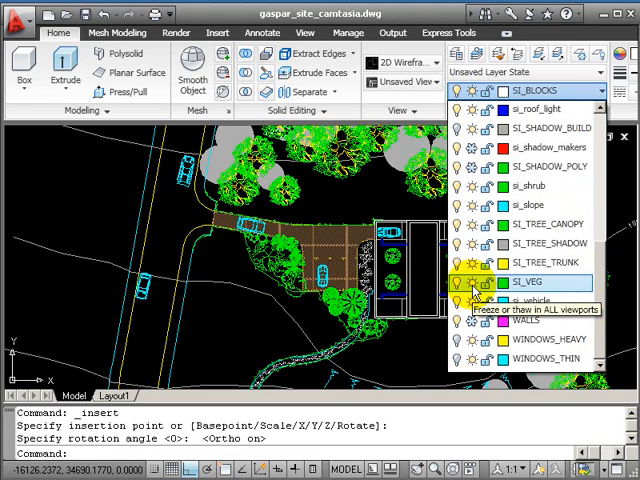
pyautogui.click(475, 283)
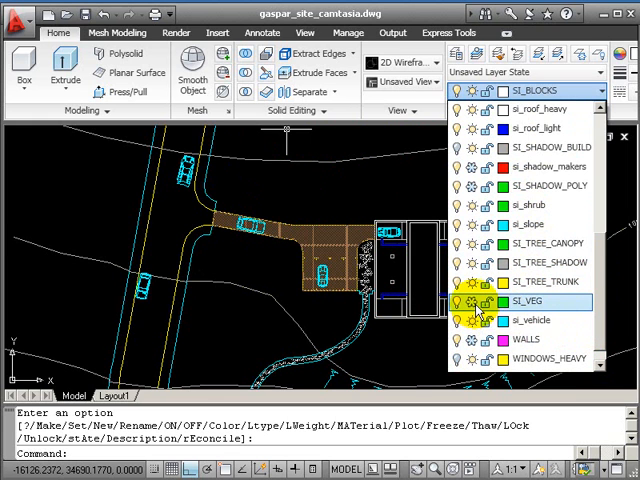
pyautogui.click(463, 301)
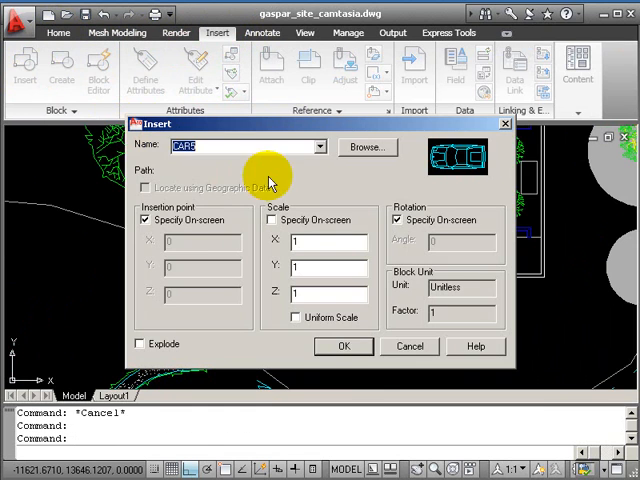
# Load HORSE2P.DWG from the blocks folder and place it beside the path
pyautogui.click(367, 147)
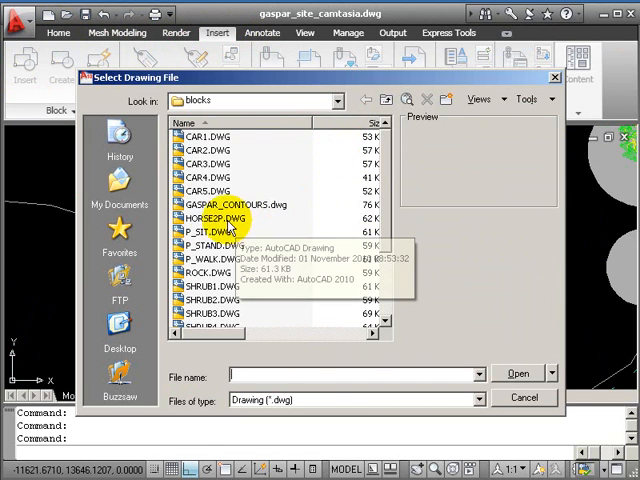
pyautogui.doubleClick(210, 218)
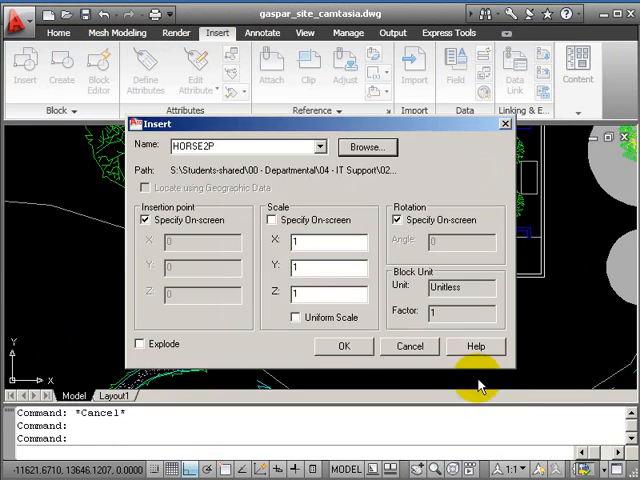
pyautogui.click(344, 345)
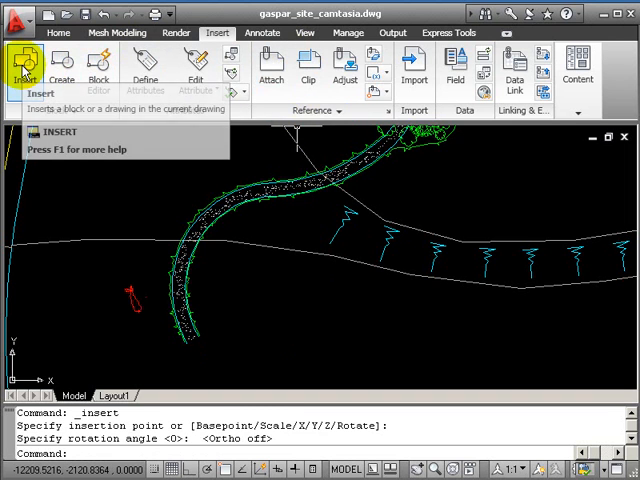
# Insert the P_SIT sitting person block at the edge of the paving
pyautogui.click(22, 65)
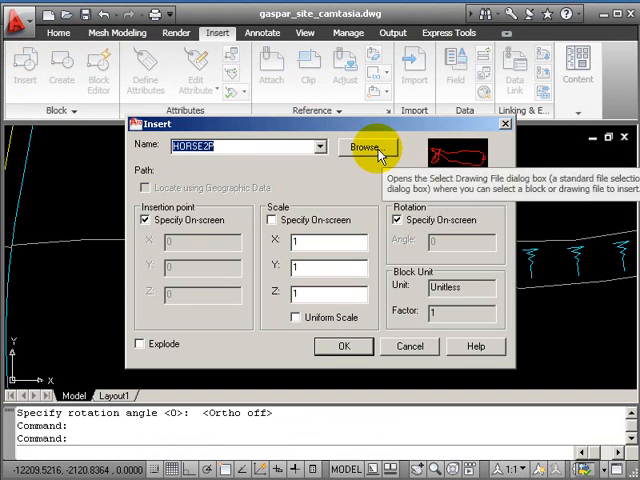
pyautogui.click(377, 147)
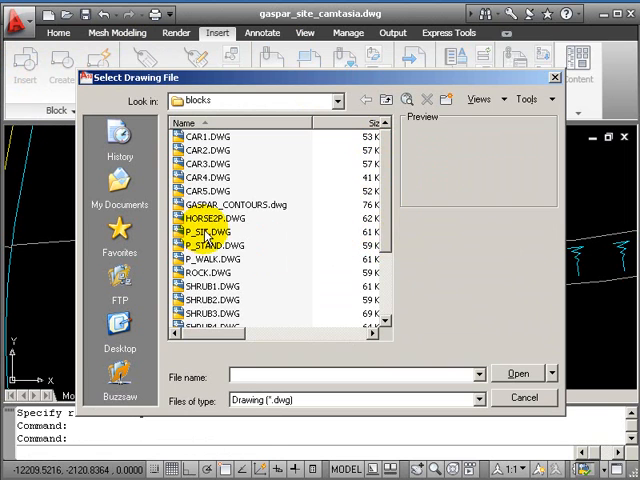
pyautogui.moveTo(205, 270)
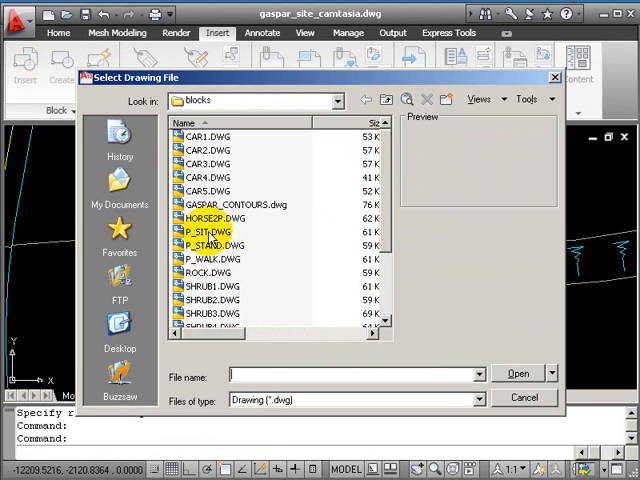
pyautogui.click(208, 228)
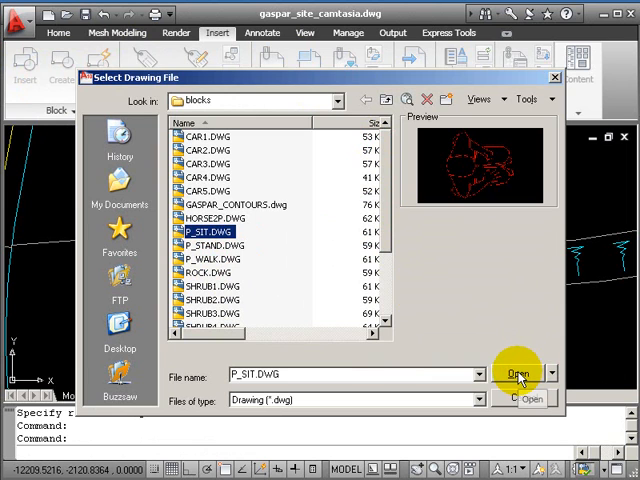
pyautogui.click(516, 373)
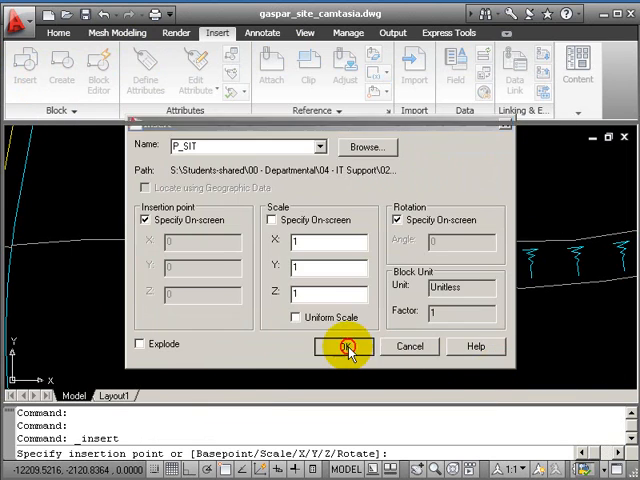
pyautogui.click(346, 346)
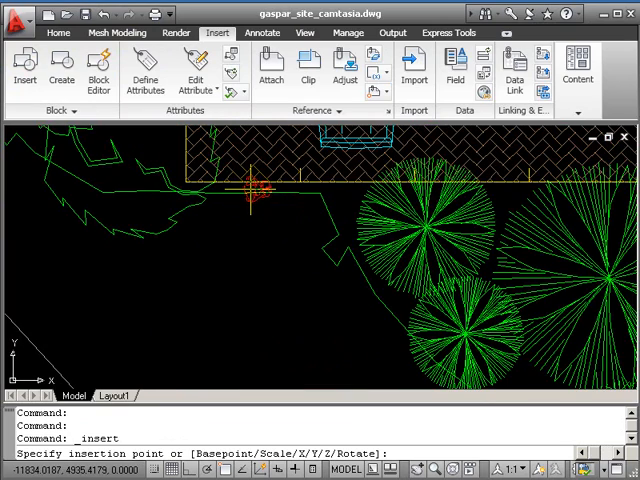
pyautogui.click(247, 250)
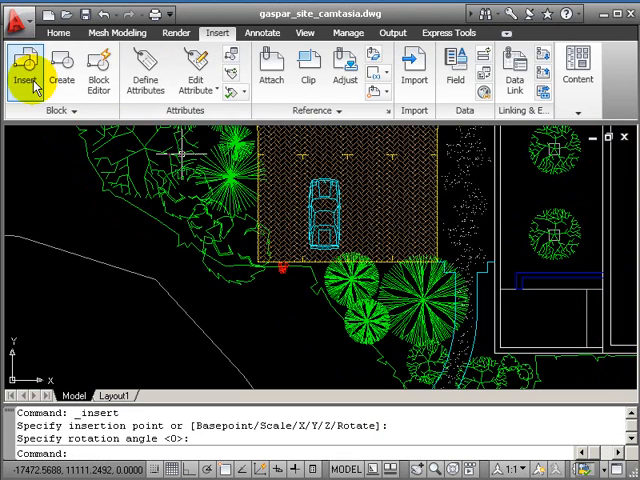
# Insert the P_STAND and P_WALK people blocks near the path and beside the parked car
pyautogui.click(26, 65)
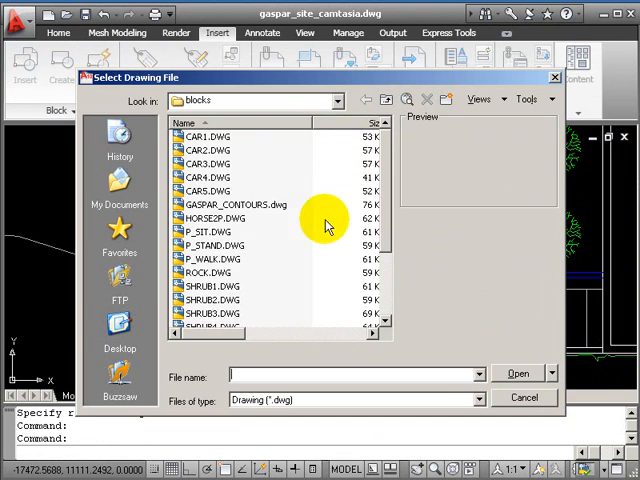
pyautogui.click(212, 244)
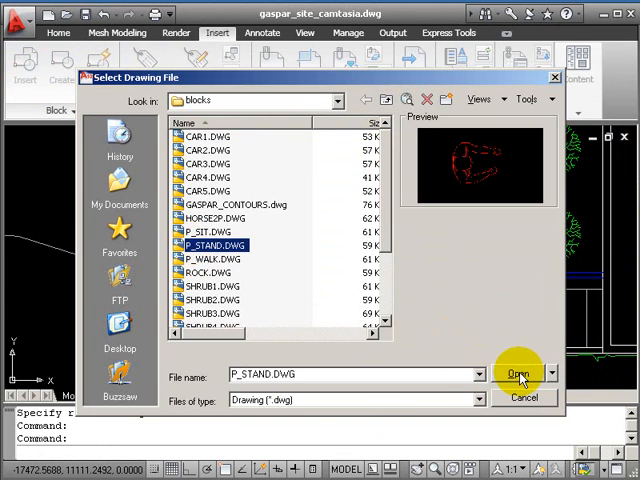
pyautogui.click(517, 373)
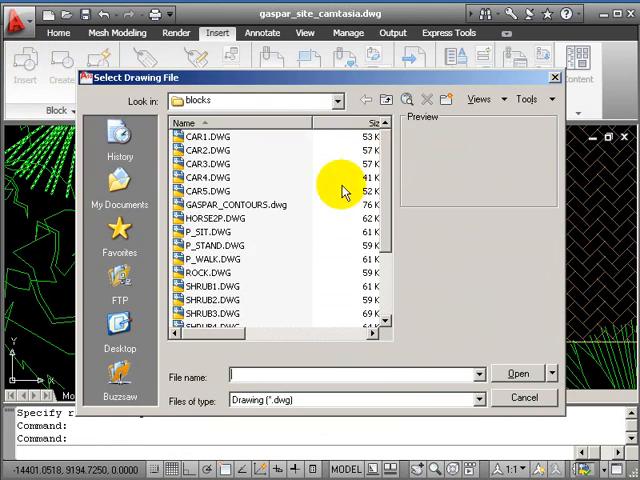
pyautogui.click(519, 373)
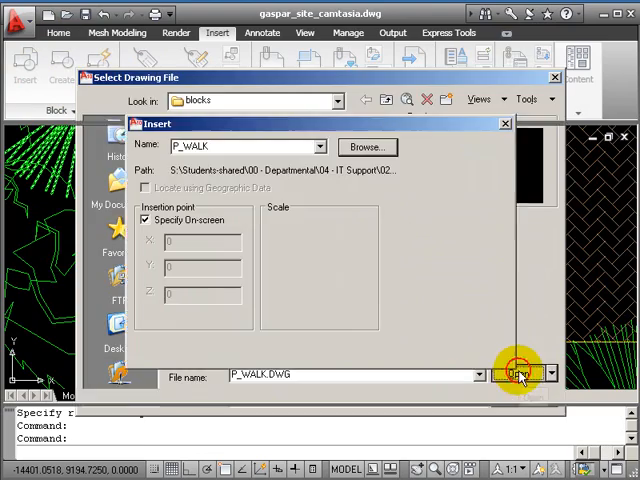
pyautogui.click(520, 374)
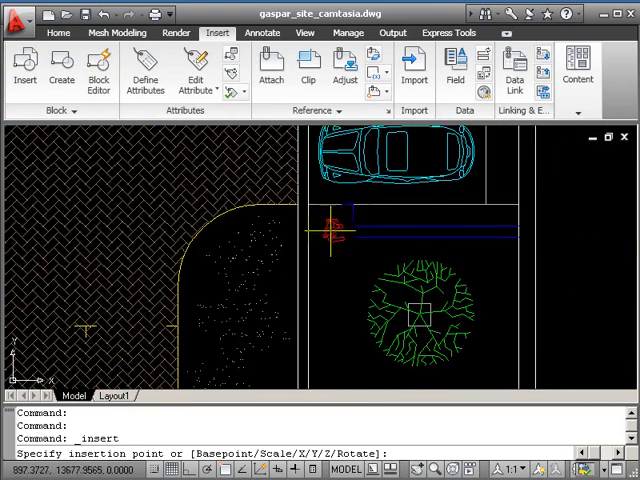
pyautogui.click(330, 230)
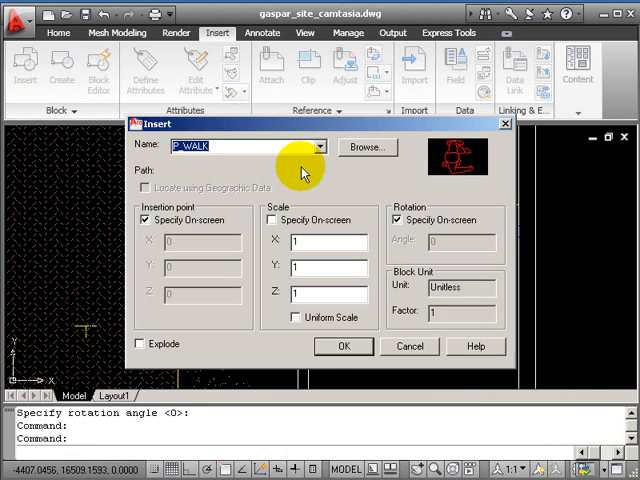
# Insert ROCK.DWG beside the curving path, scaled on-screen to 2.5
pyautogui.click(367, 147)
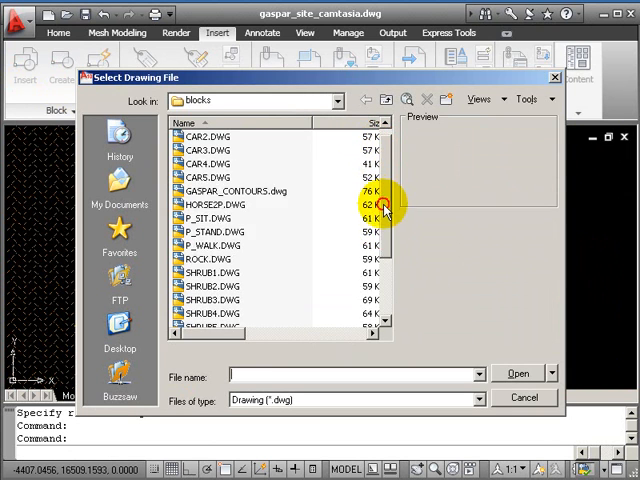
pyautogui.click(207, 217)
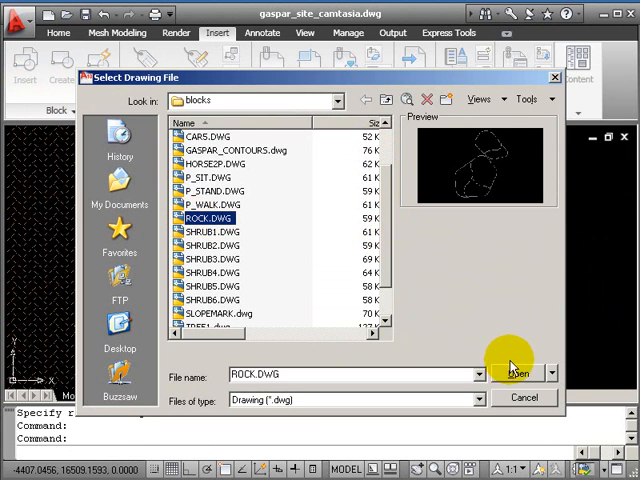
pyautogui.click(514, 373)
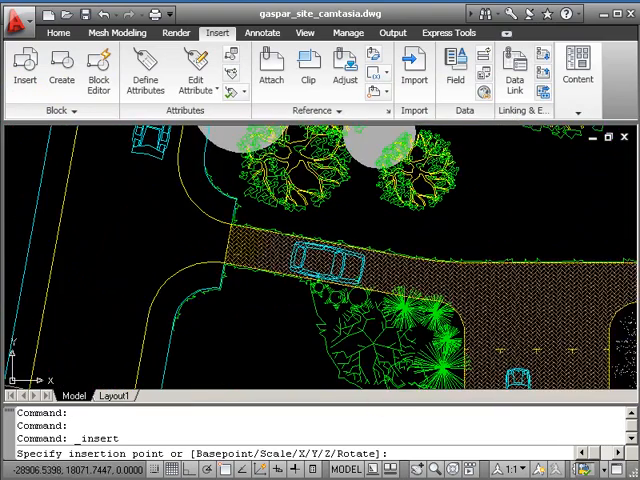
pyautogui.moveTo(240, 295)
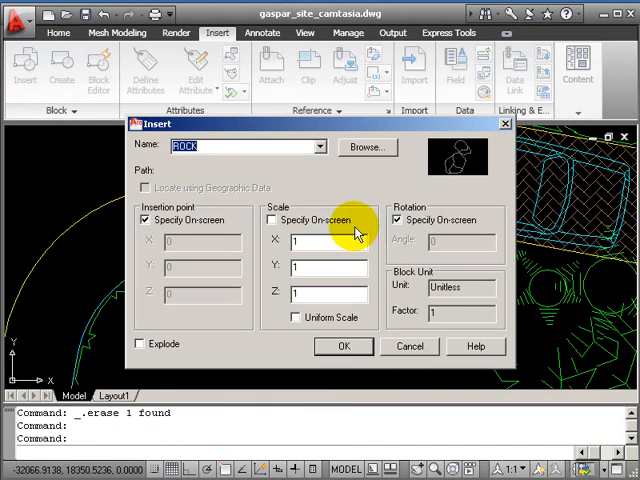
pyautogui.click(272, 219)
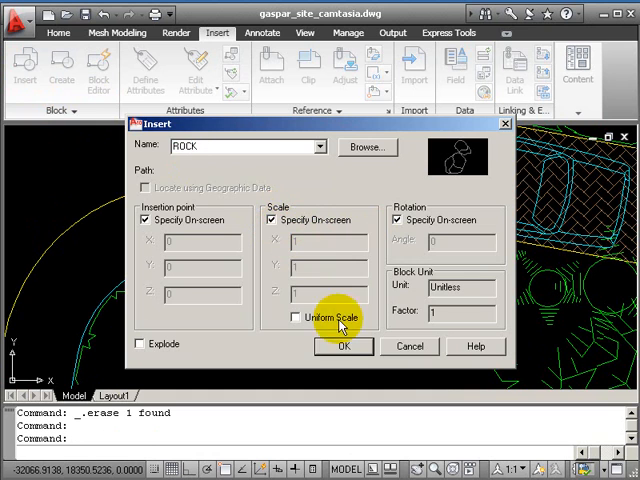
pyautogui.click(344, 345)
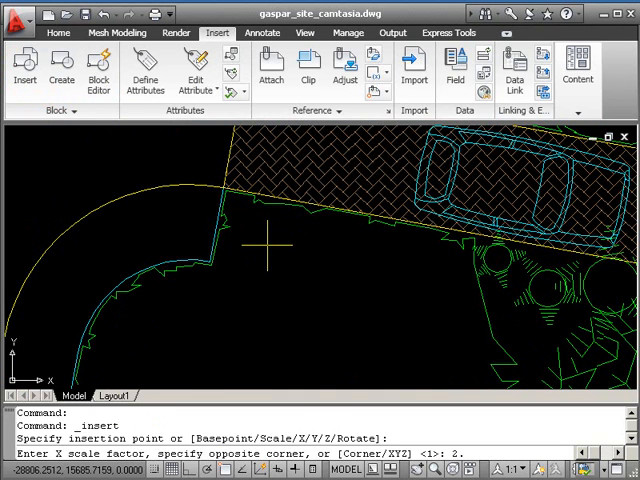
pyautogui.write('2.5')
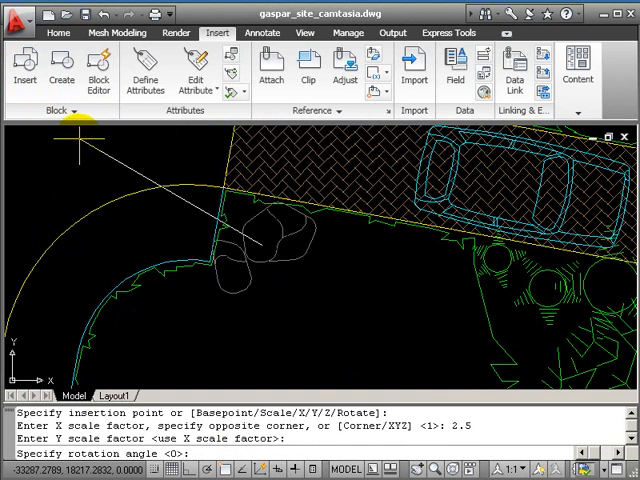
pyautogui.press('enter')
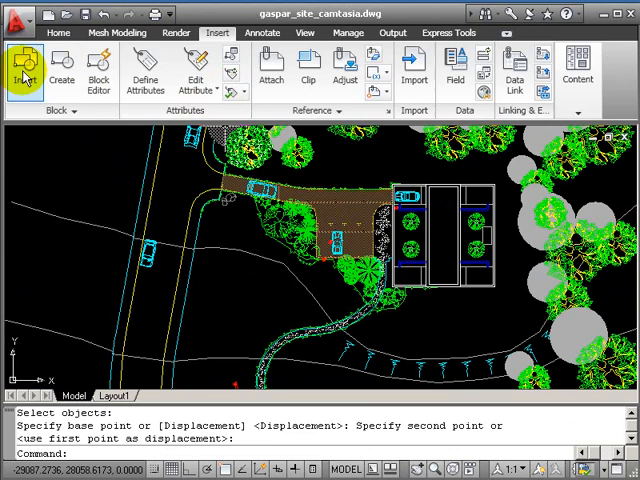
# Open the Home tab's Layers drop-down and scroll through layers like SI_BLOCKS and si_people
pyautogui.click(58, 32)
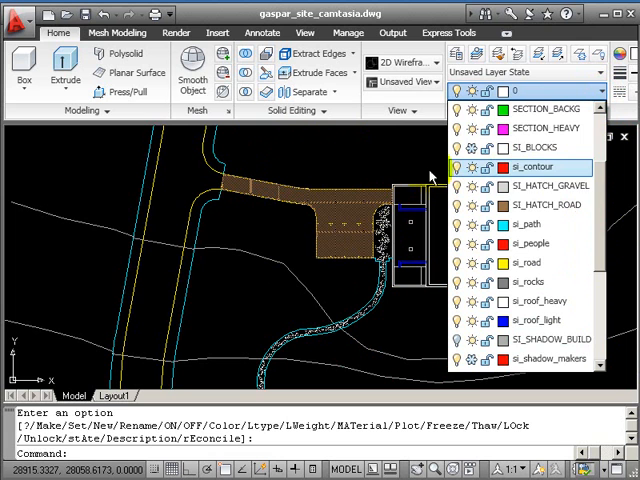
pyautogui.scroll(-3)
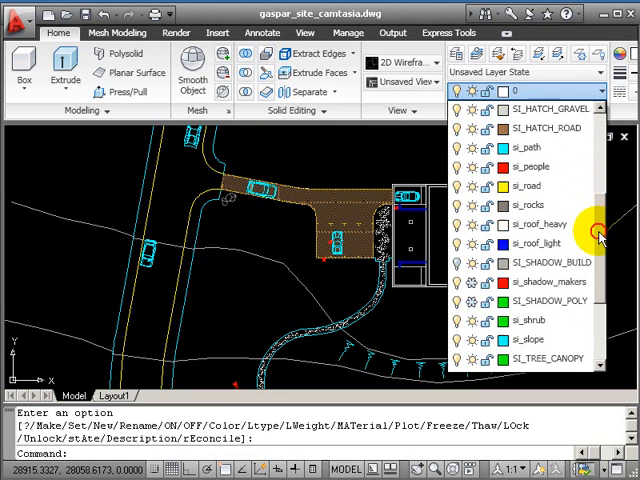